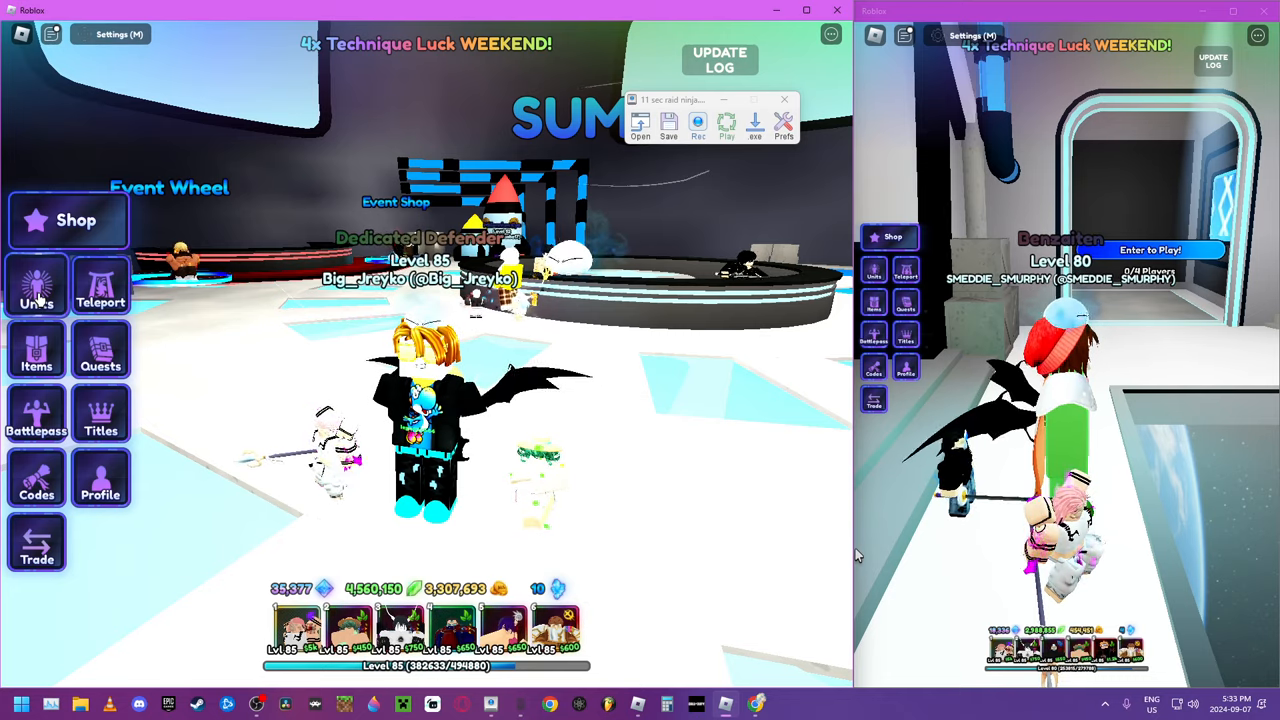
Review the Wood Ninja card's Unequip, Fuse and Skill Tree options in the units inventory.
{"action": "left_click", "coordinate": [36, 288]}
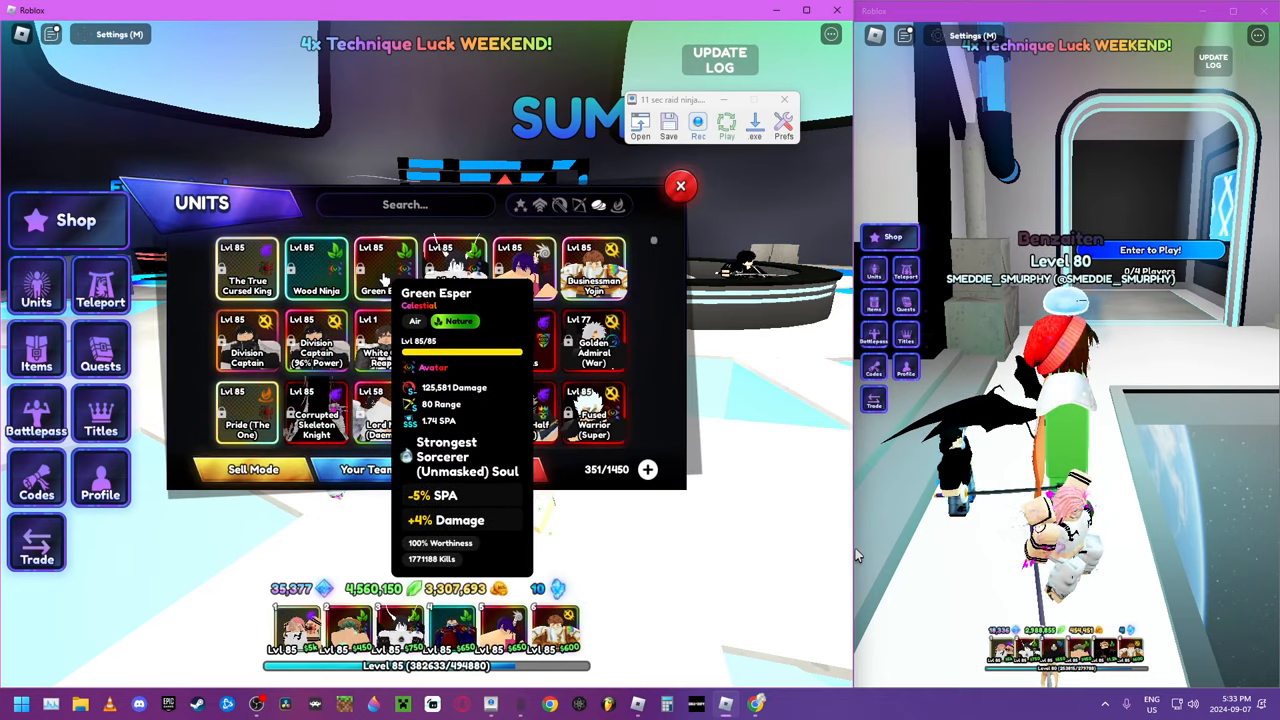
{"action": "left_click", "coordinate": [316, 265]}
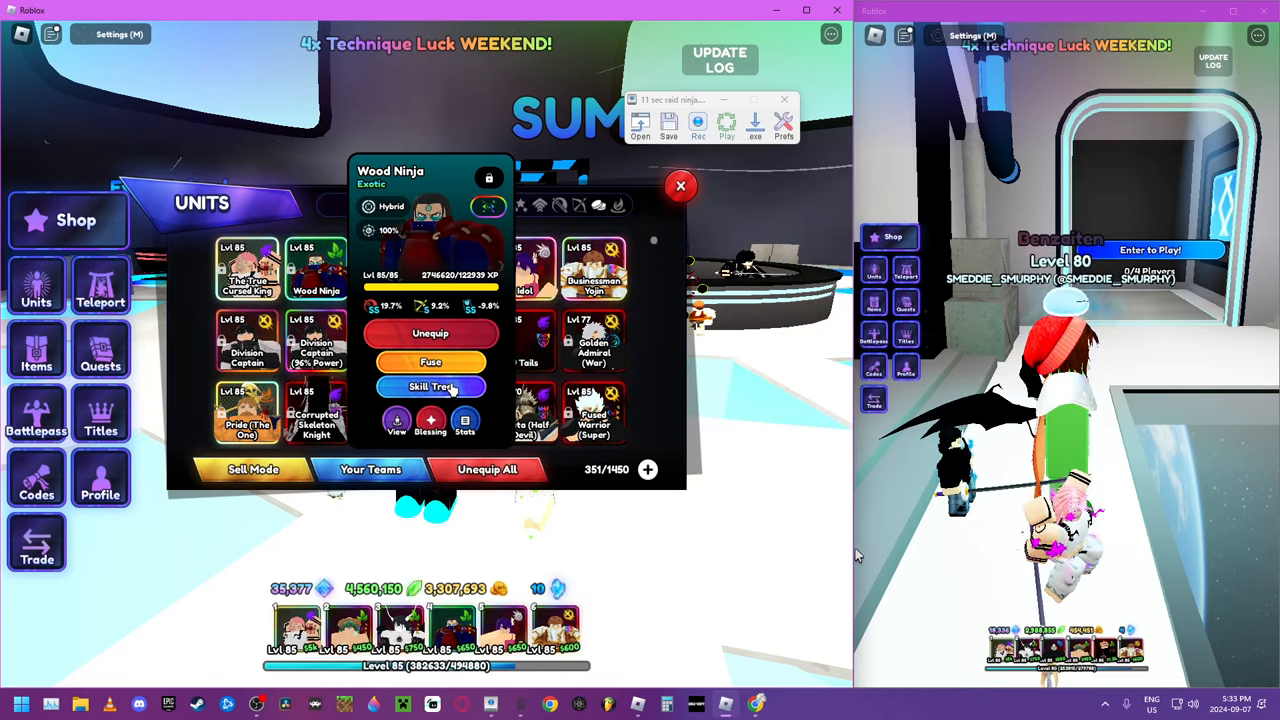
{"action": "left_click", "coordinate": [430, 387]}
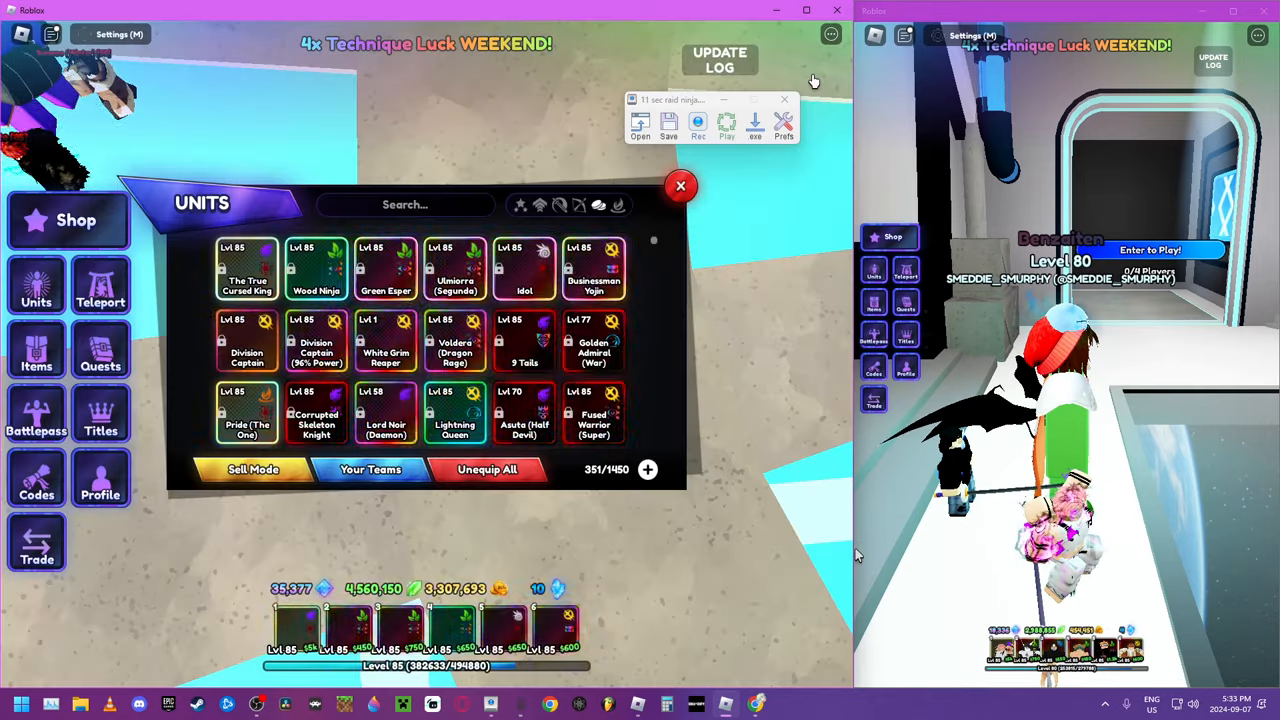
{"action": "left_click", "coordinate": [100, 285]}
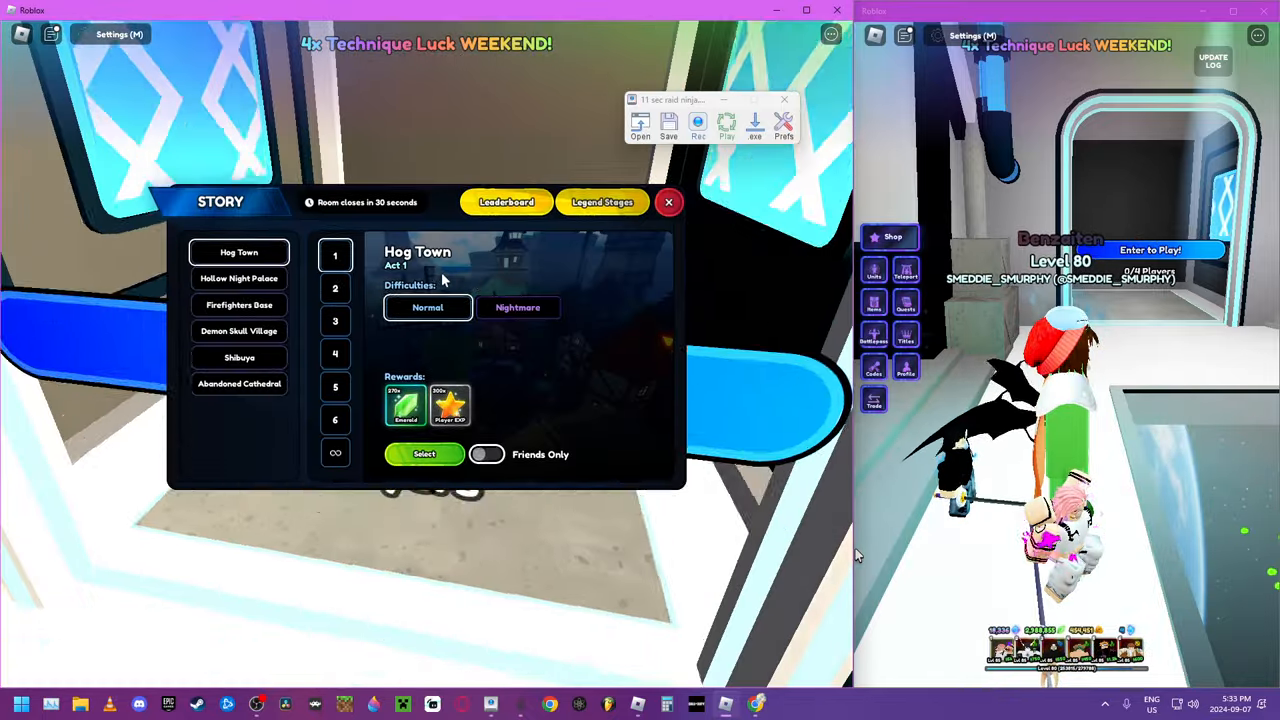
Compare Shibuya and Demon Skull Village, then select Abandoned Cathedral Act 6 on Purgatory.
{"action": "left_click", "coordinate": [239, 383]}
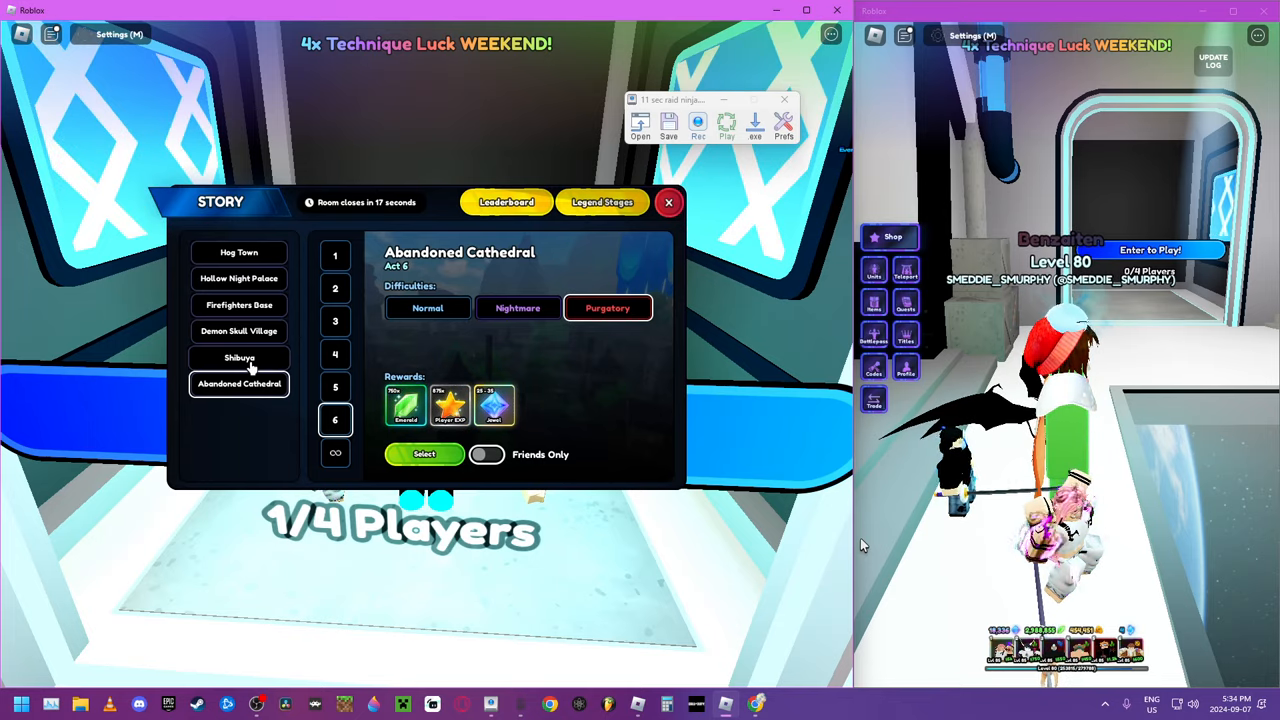
{"action": "left_click", "coordinate": [239, 357]}
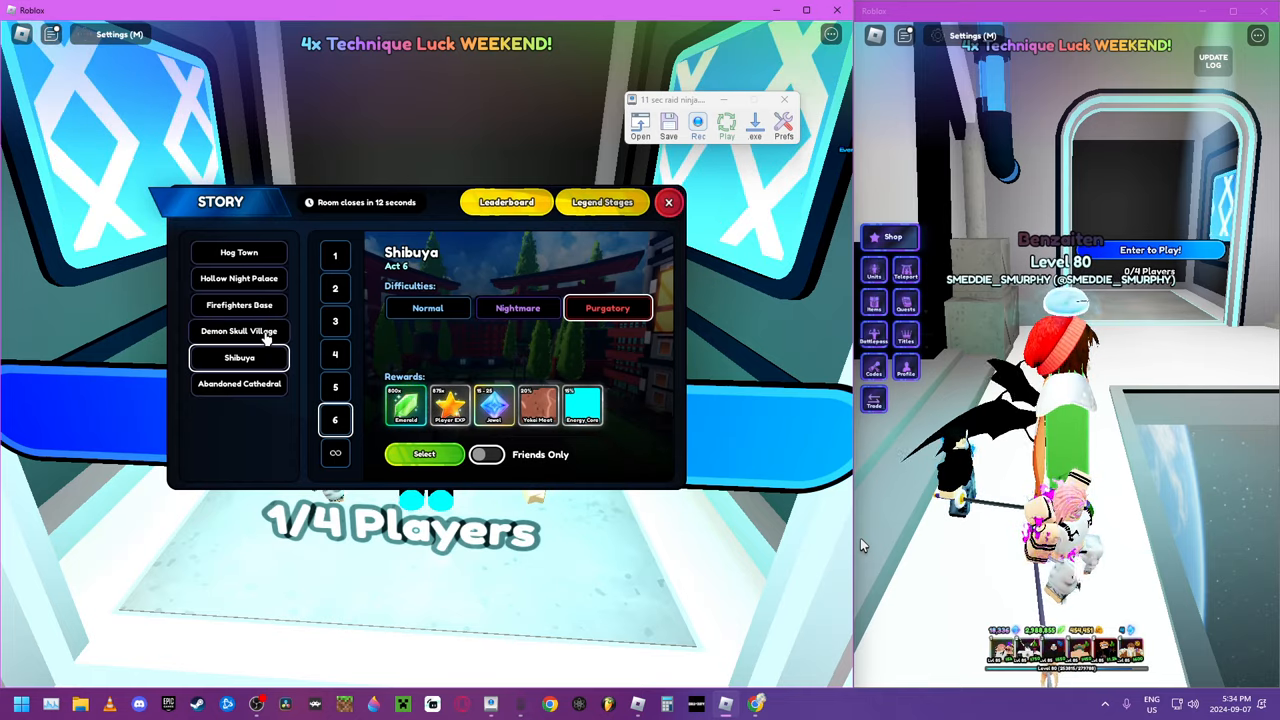
{"action": "left_click", "coordinate": [239, 331]}
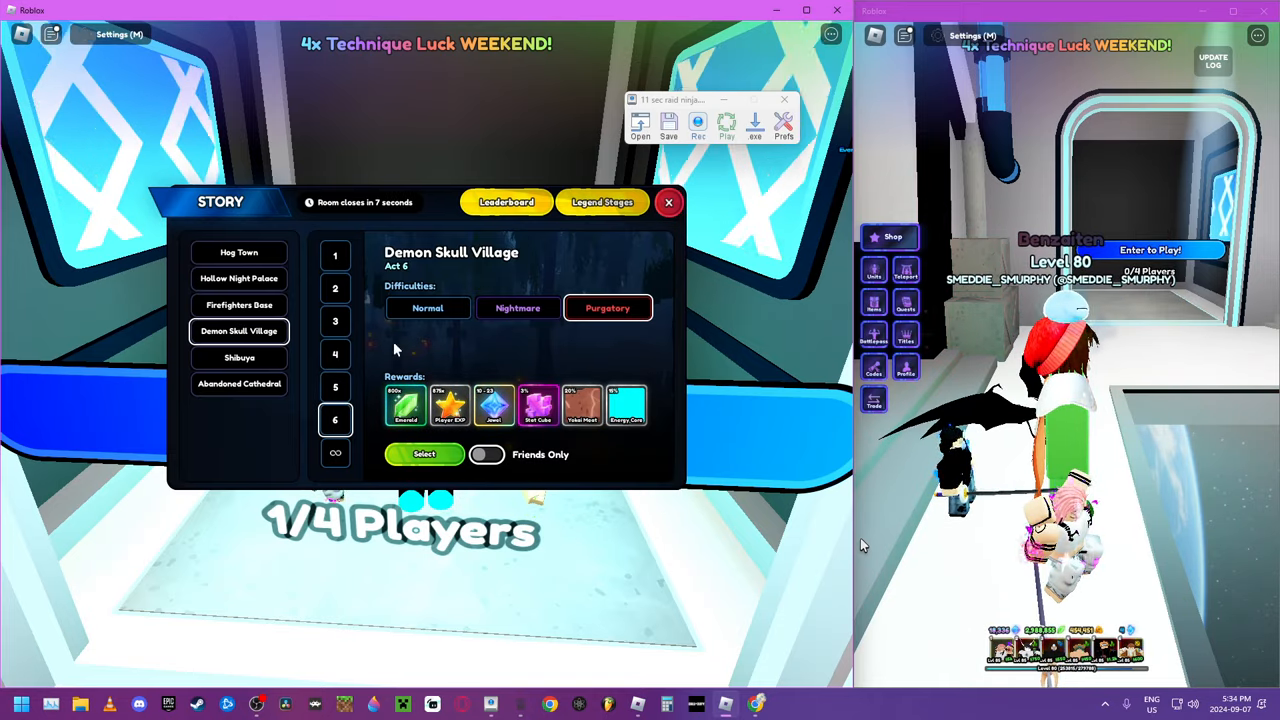
{"action": "left_click", "coordinate": [239, 383]}
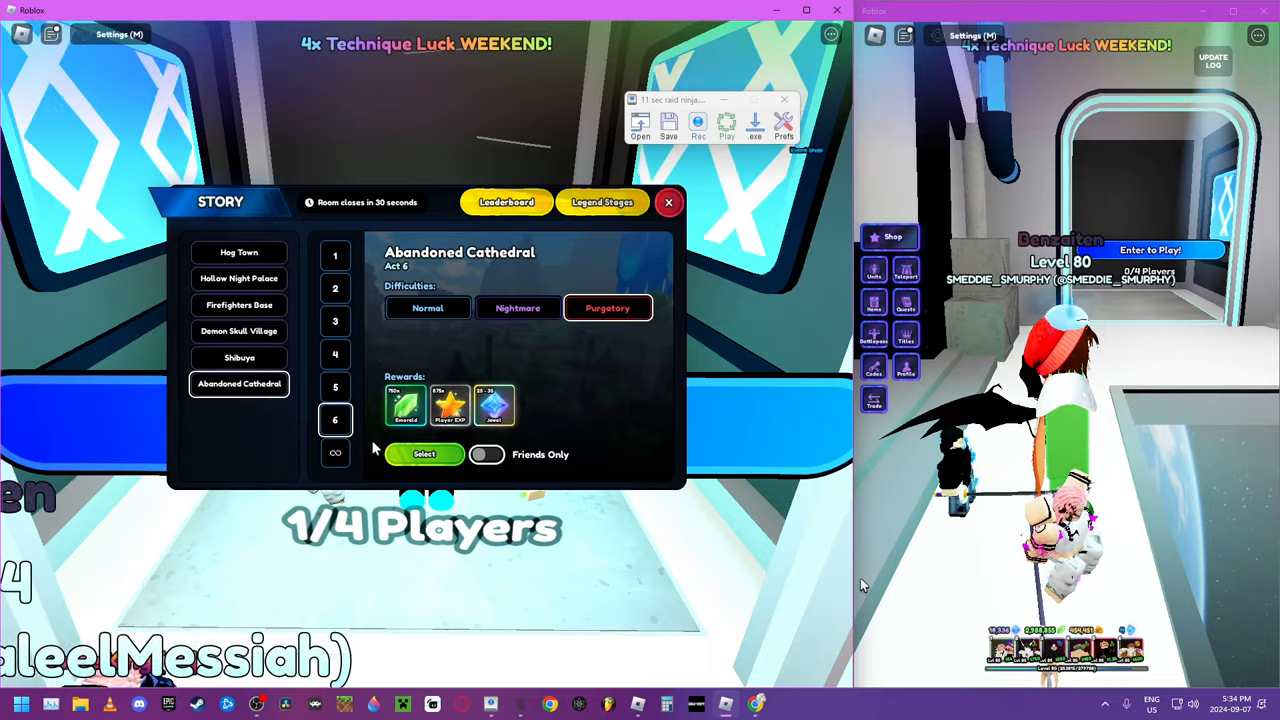
{"action": "left_click", "coordinate": [424, 454]}
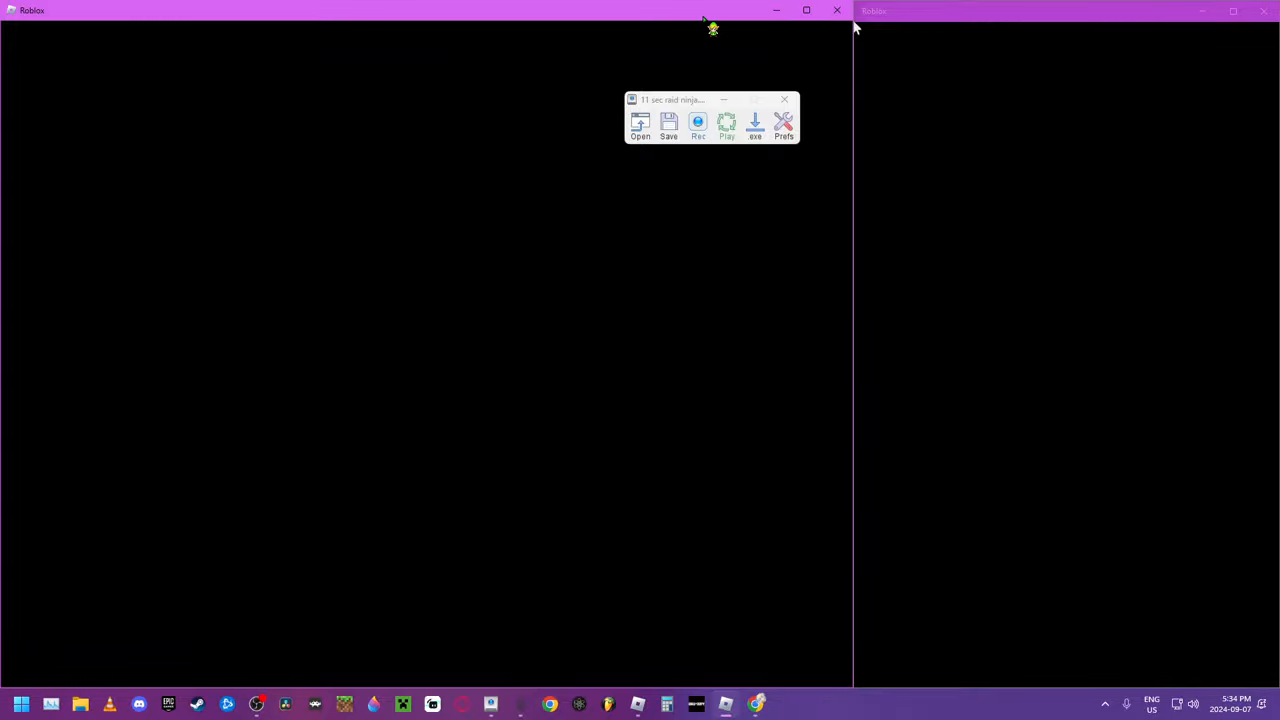
Wait on the loading screen until both accounts spawn into the Purgatory map.
{"action": "right_click", "coordinate": [784, 125]}
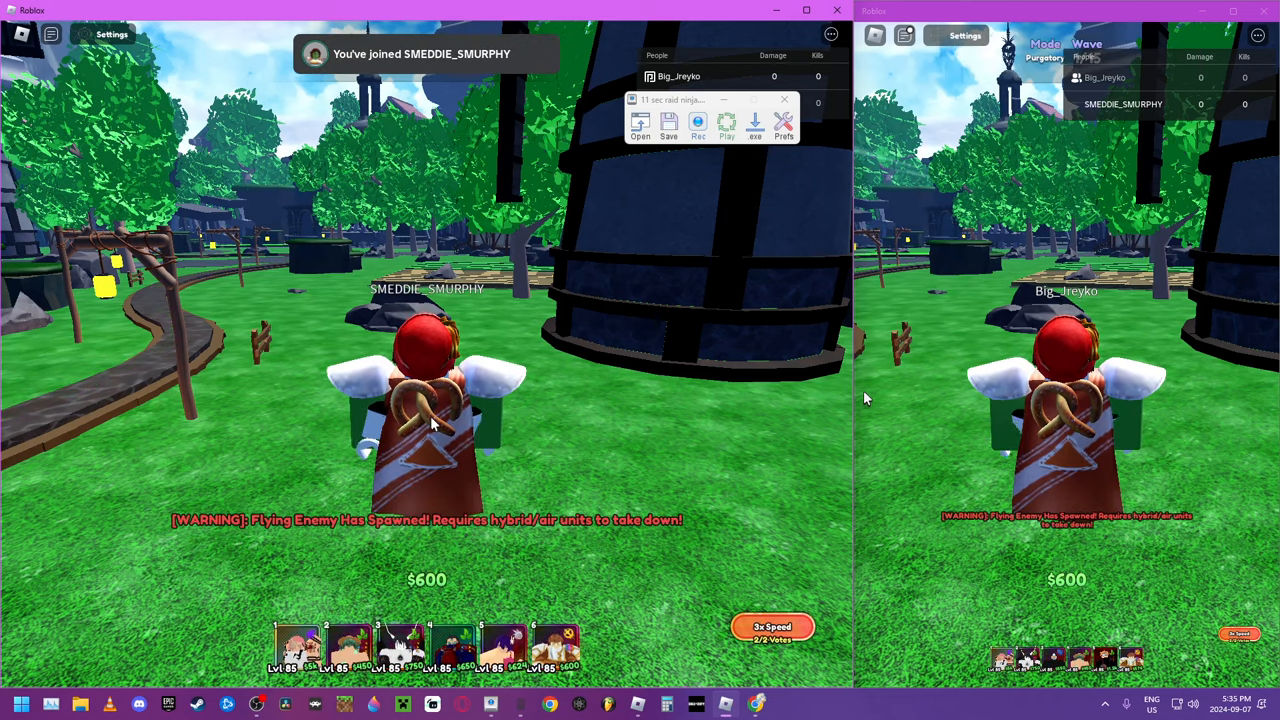
Record a macro placing and upgrading a Wood Ninja, then start its playback.
{"action": "left_click", "coordinate": [697, 125]}
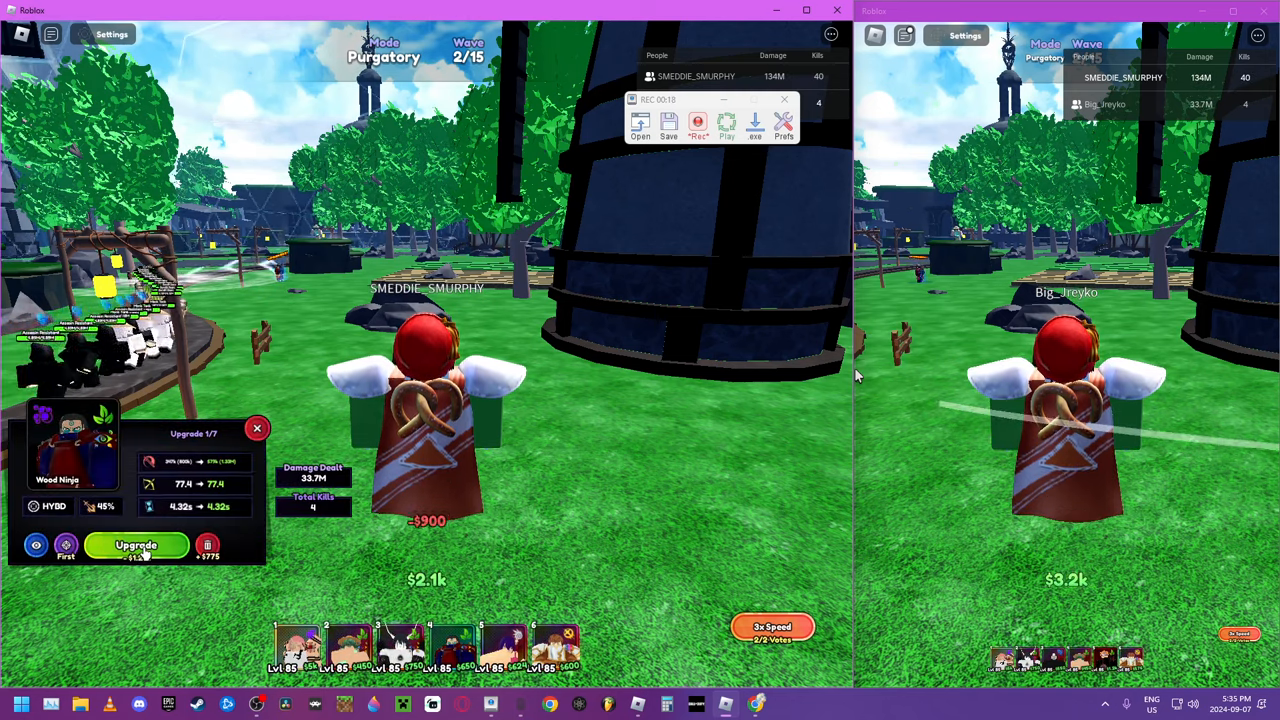
{"action": "left_click", "coordinate": [137, 546]}
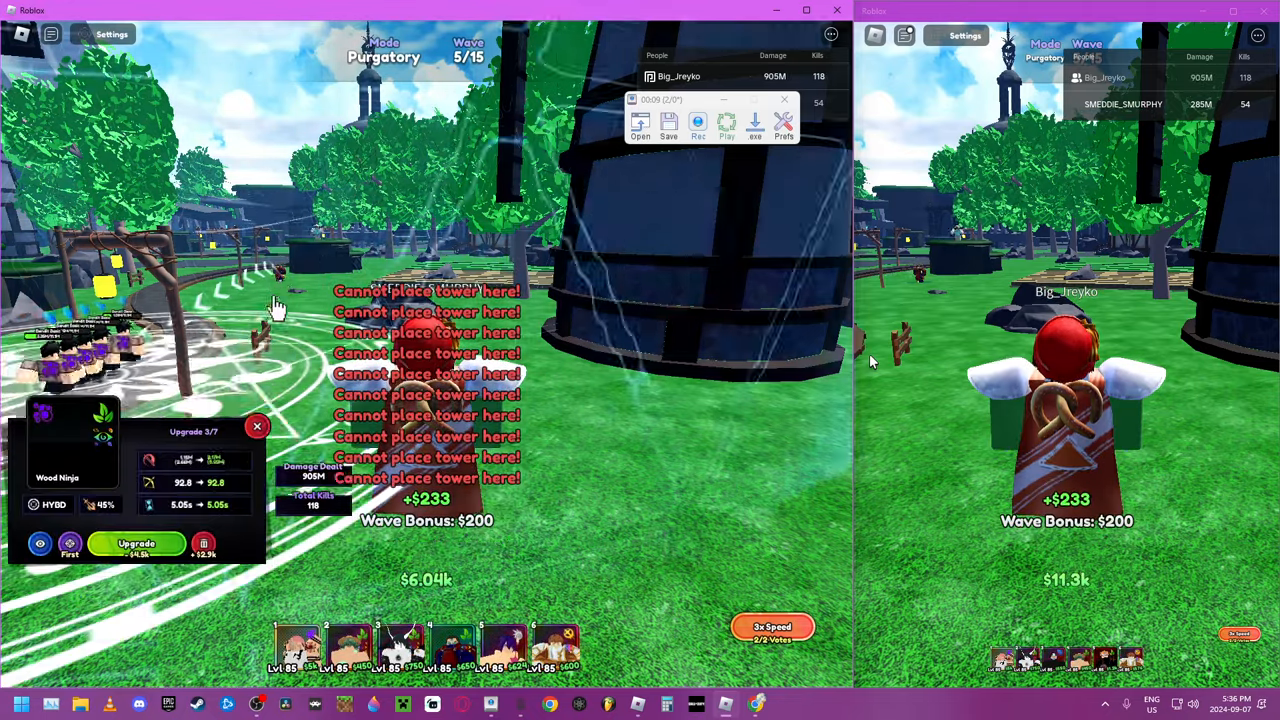
{"action": "left_click", "coordinate": [137, 547]}
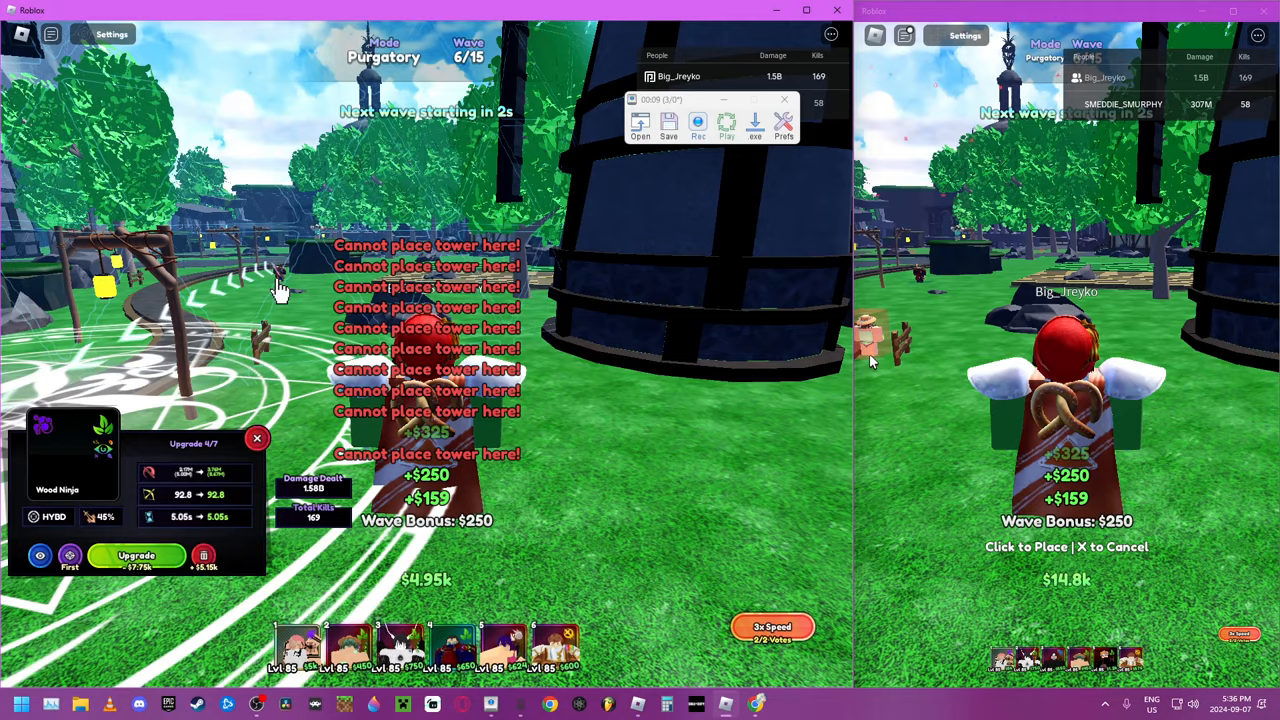
Let the looping macro upgrade the Wood Ninja to 5/7 as waves advance to 11.
{"action": "left_click", "coordinate": [137, 546]}
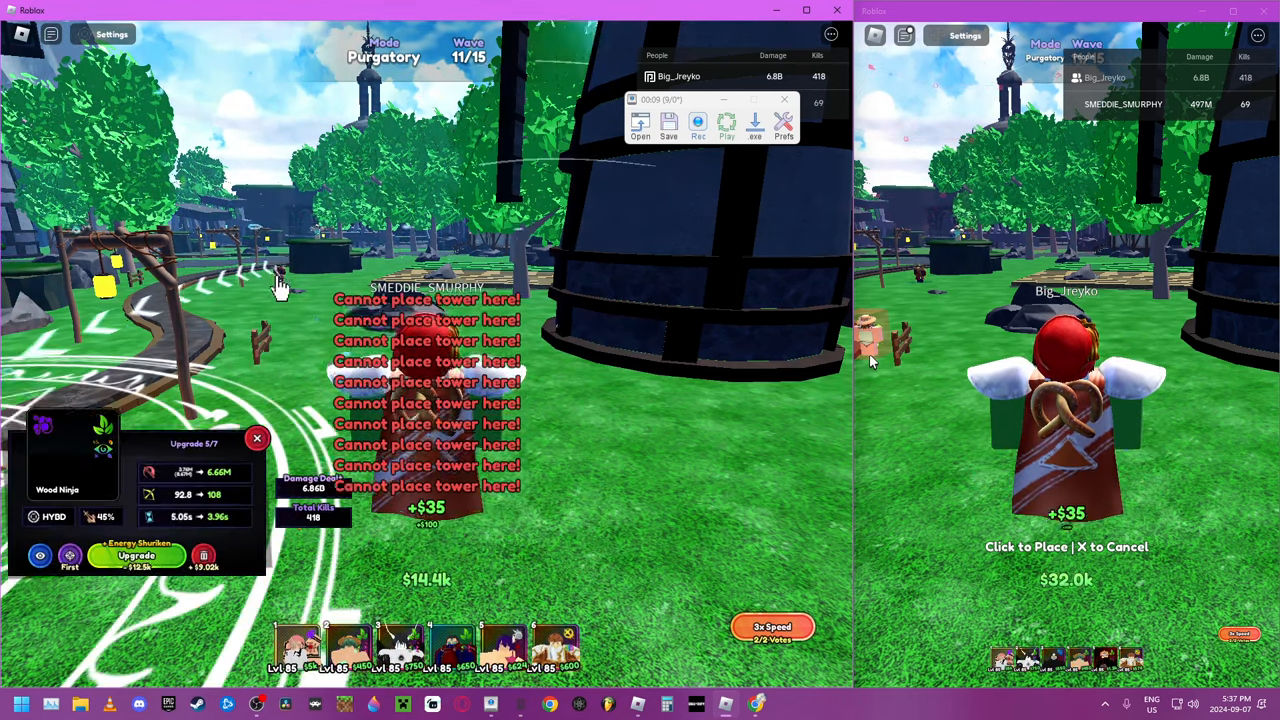
Dismiss the Wood Ninja panel and enter Click to Place mode with a hotbar unit.
{"action": "left_click", "coordinate": [137, 550]}
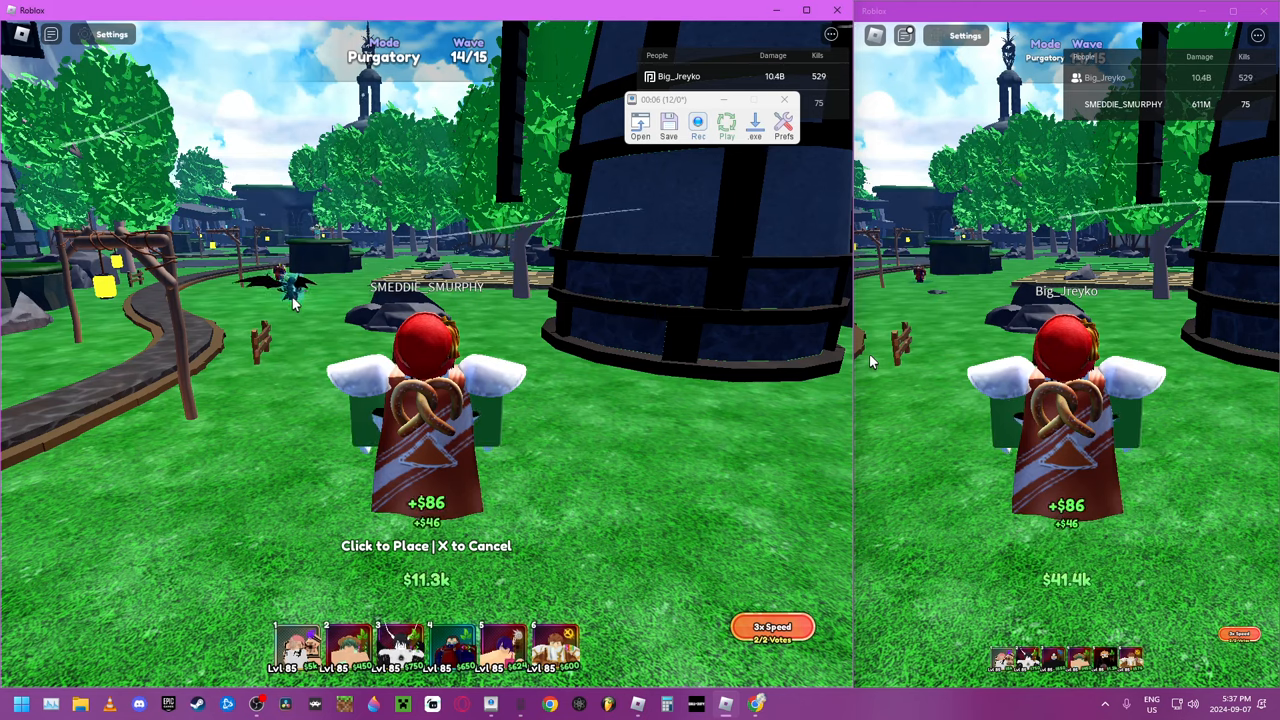
{"action": "left_click", "coordinate": [425, 400]}
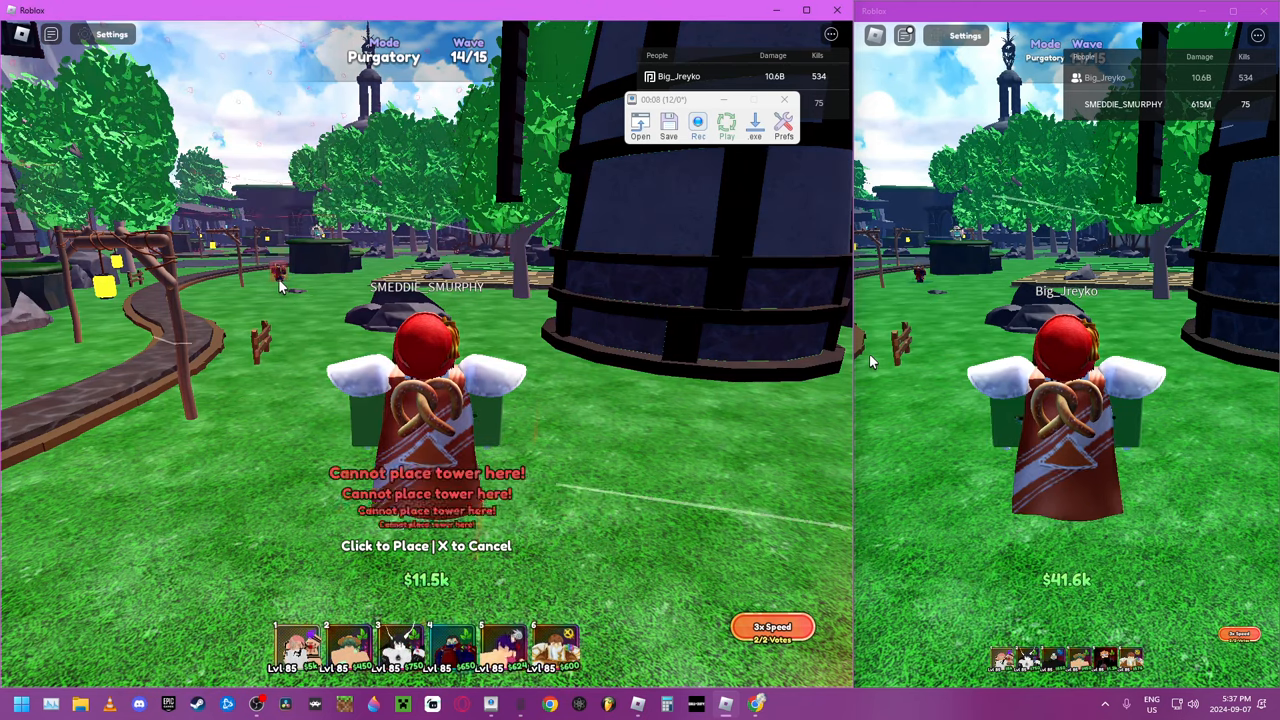